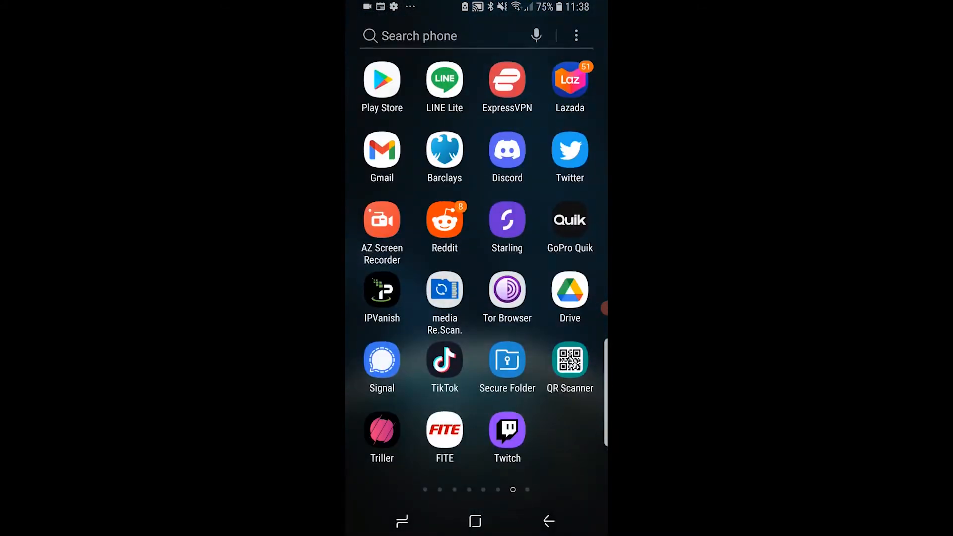
# Search Play Store for "dis" and open the Discord app listing
pyautogui.click(381, 80)
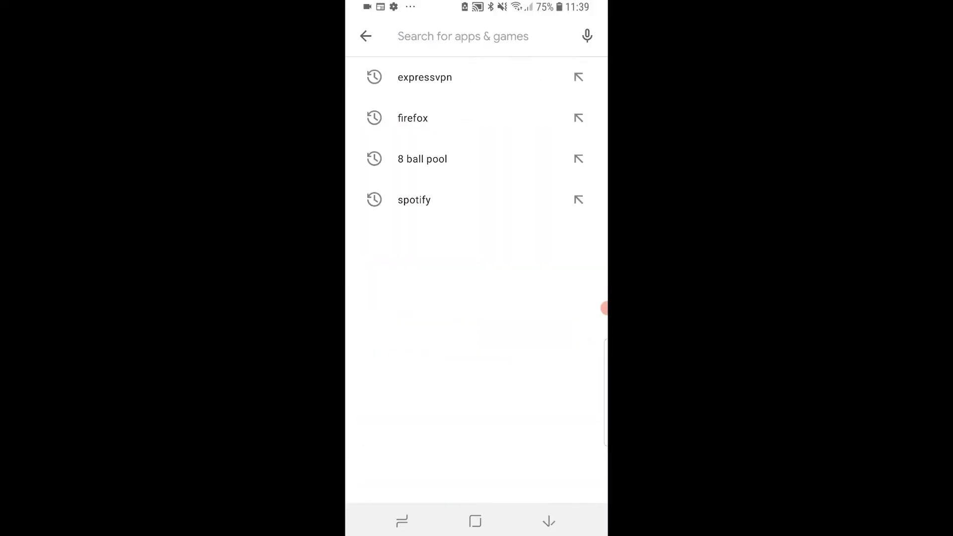
pyautogui.write('dis')
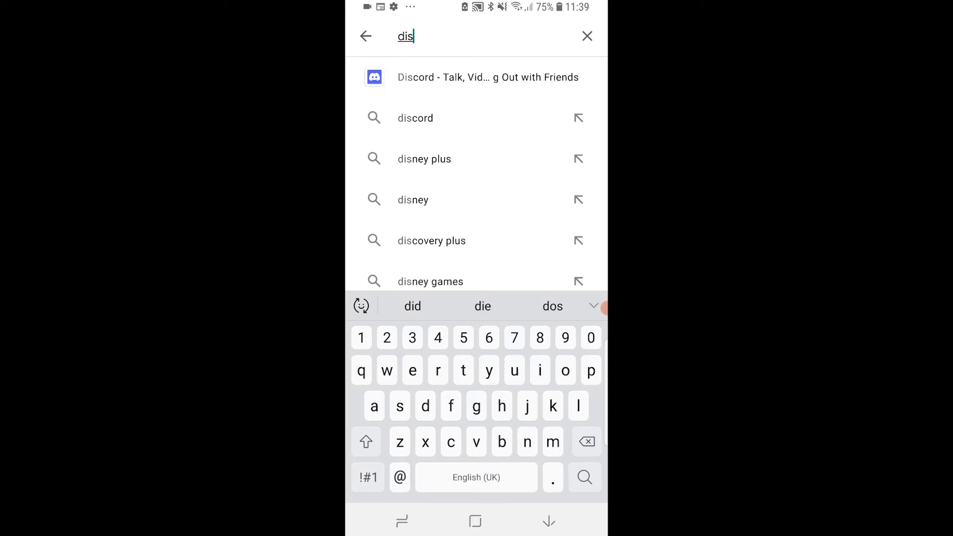
pyautogui.click(486, 77)
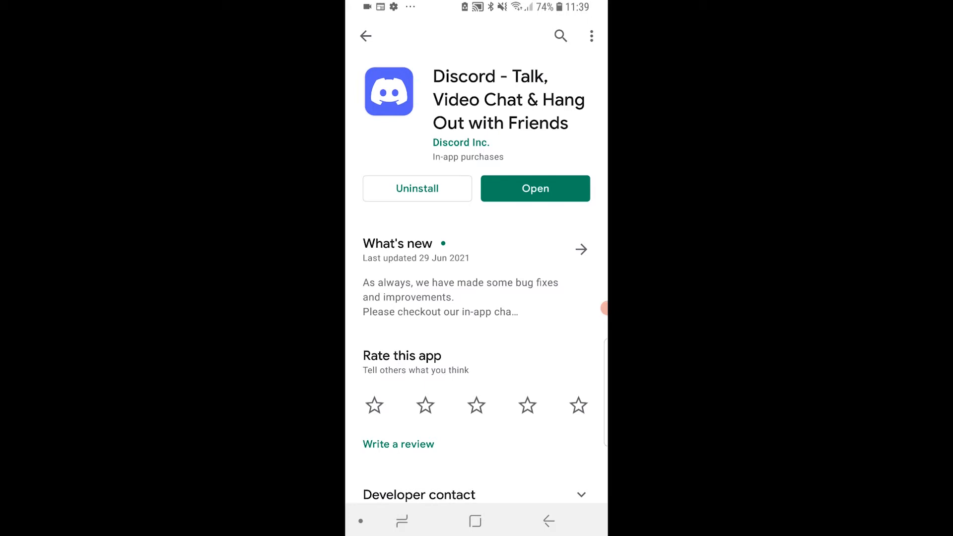
# Launch Discord, start registering, choose email sign-up, enter the email and continue
pyautogui.click(535, 189)
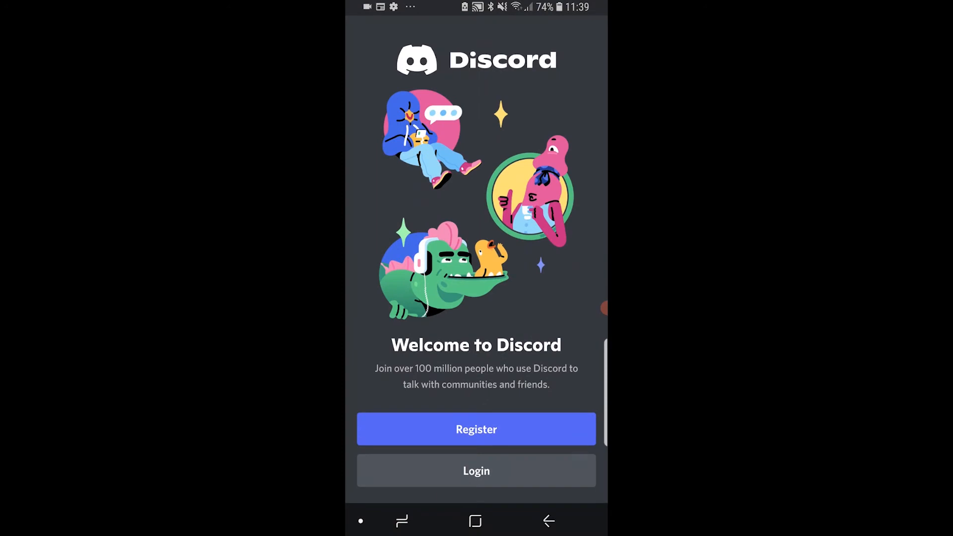
pyautogui.click(476, 428)
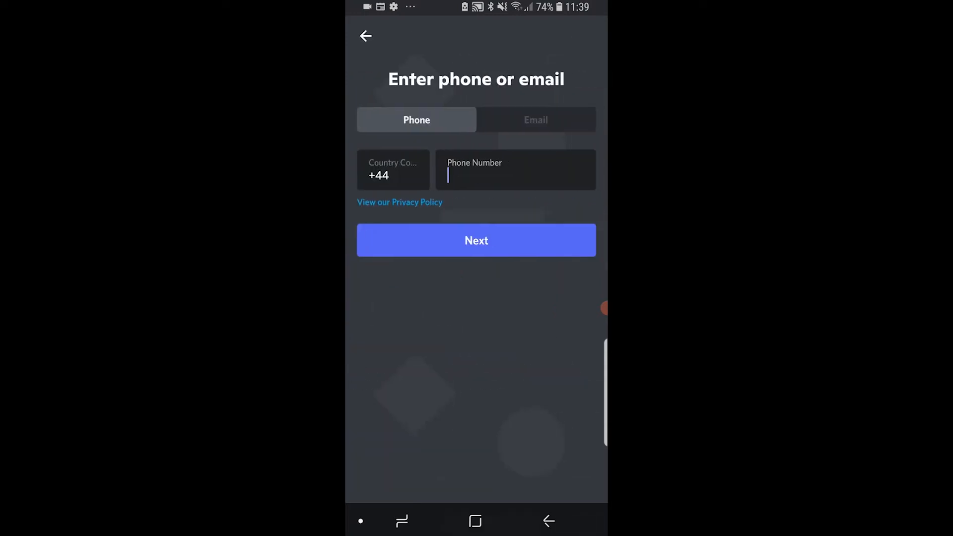
pyautogui.click(535, 119)
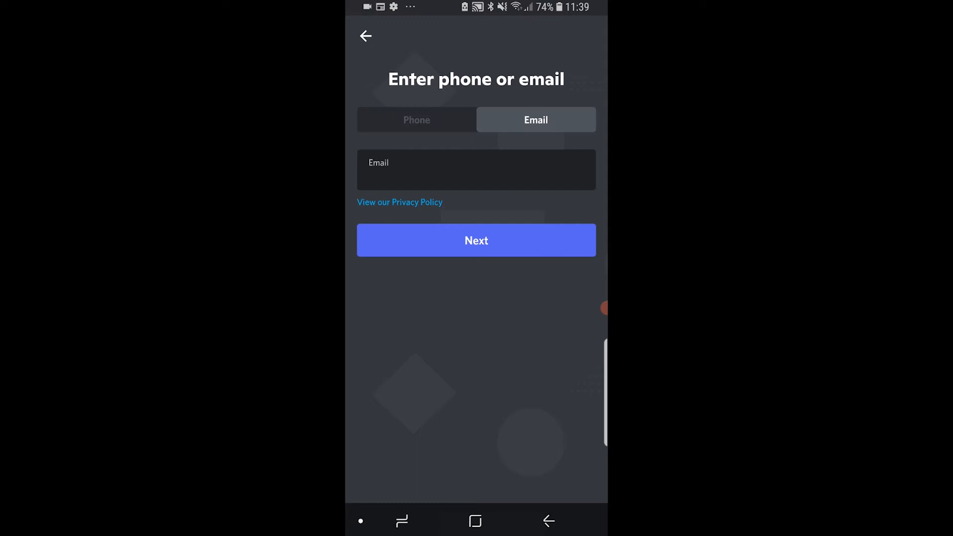
pyautogui.click(477, 174)
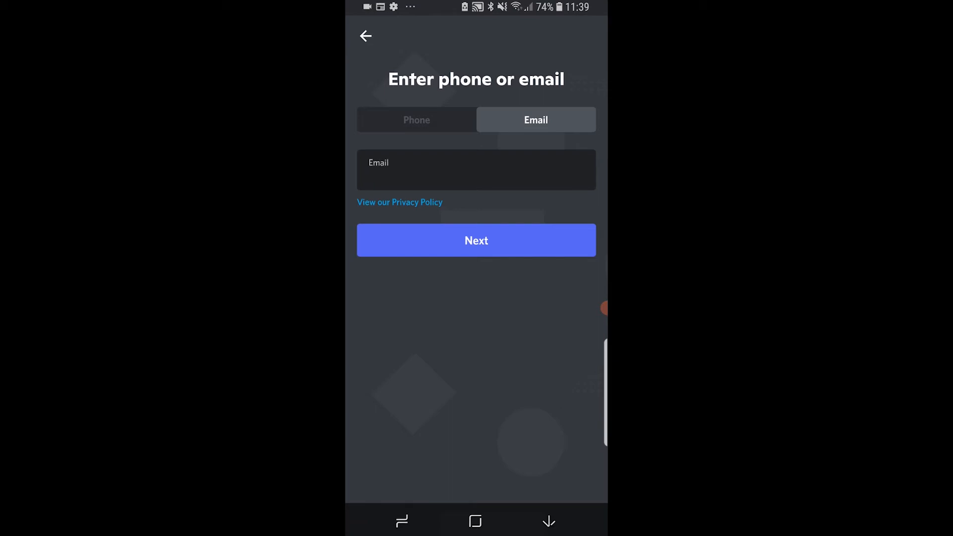
pyautogui.click(476, 240)
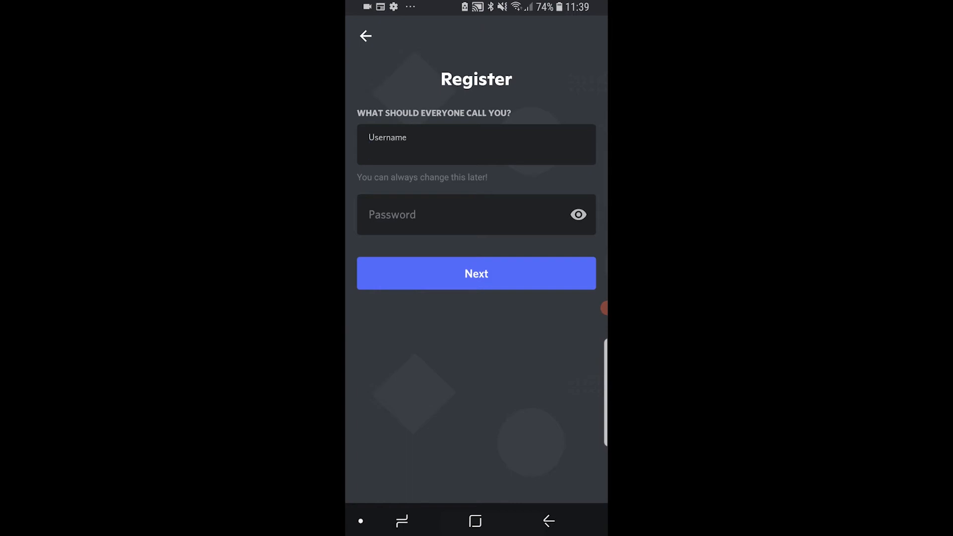
# Enter username KBtutorial and a password, then continue to the birthday step
pyautogui.click(475, 145)
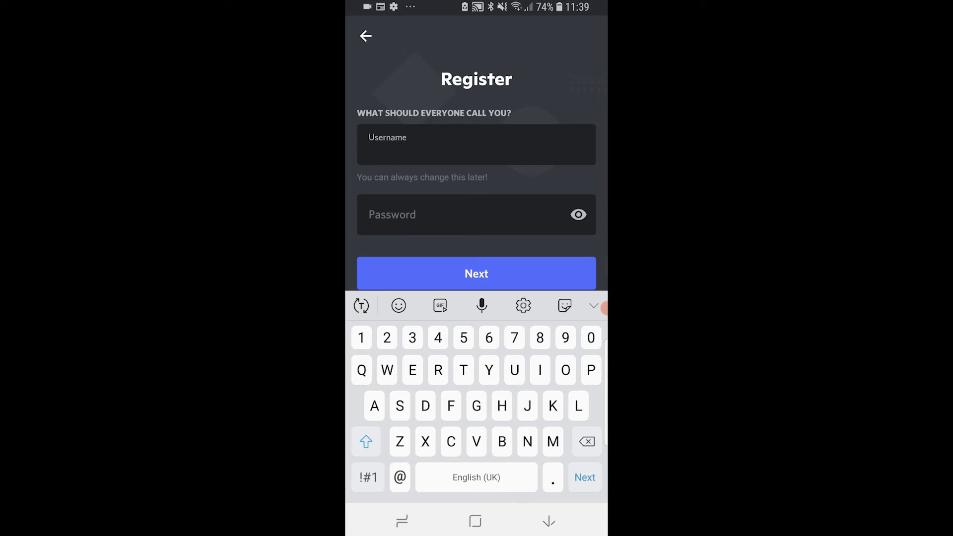
pyautogui.write('KBtutorisl')
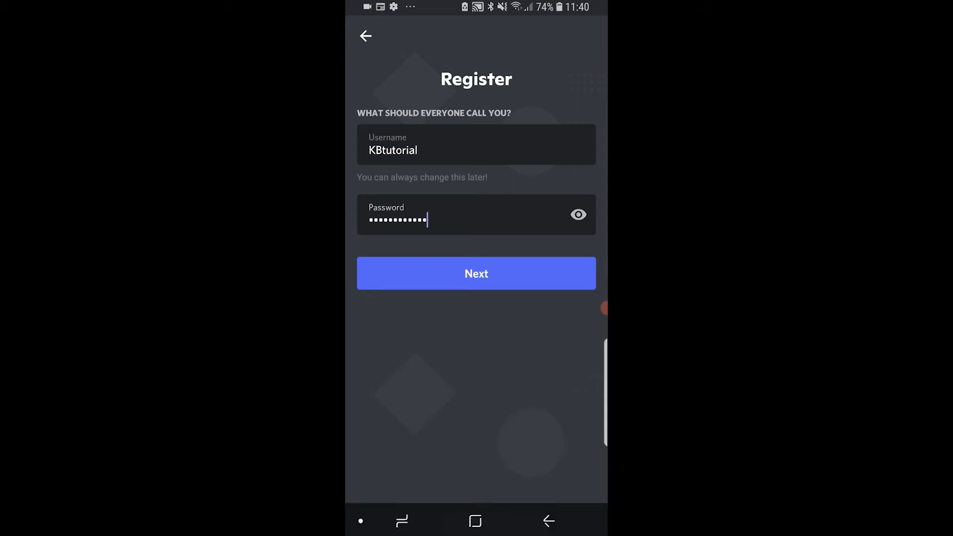
pyautogui.click(476, 273)
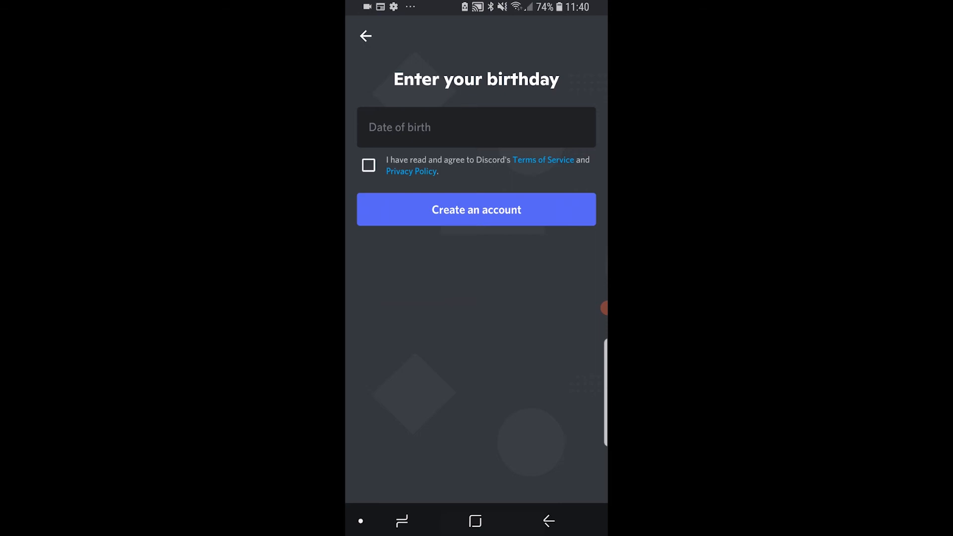
pyautogui.write('01/11/1995')
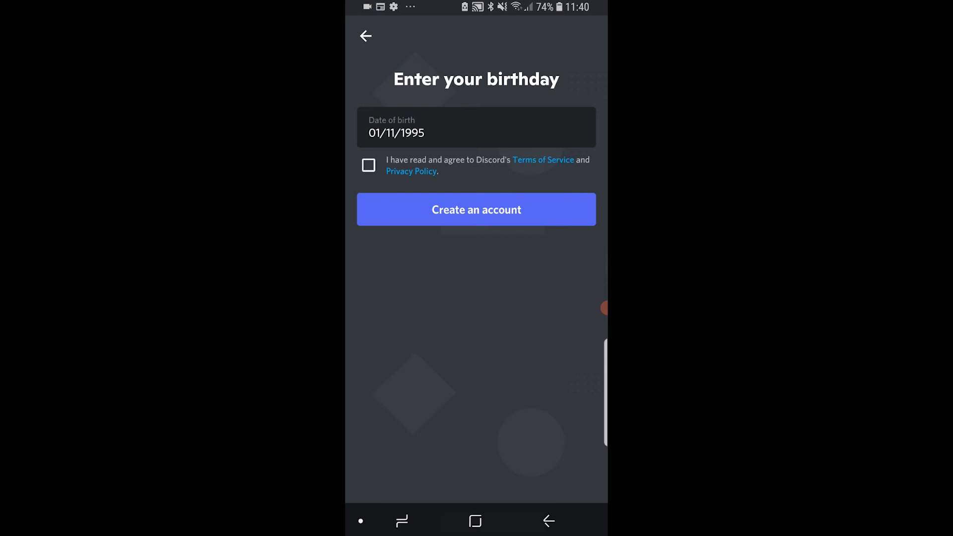
pyautogui.click(369, 164)
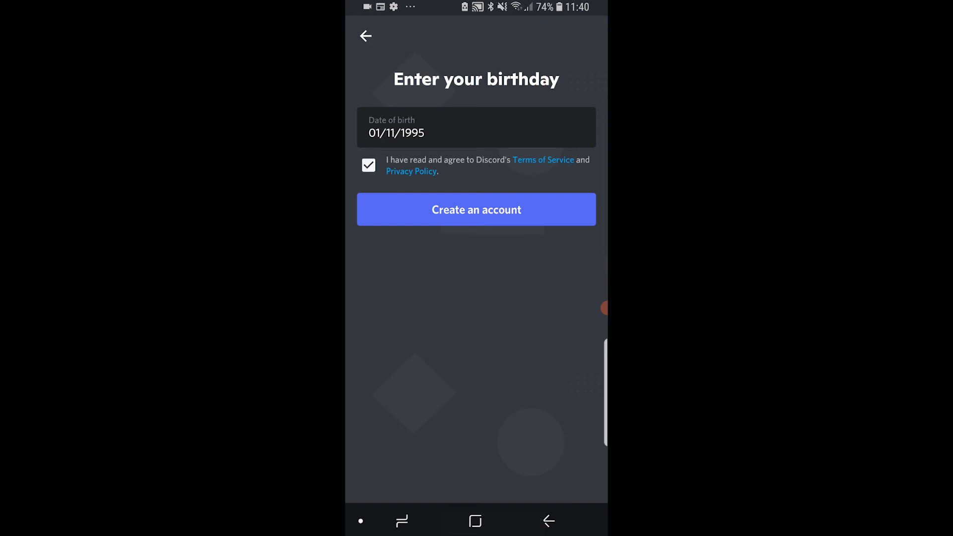
pyautogui.click(476, 209)
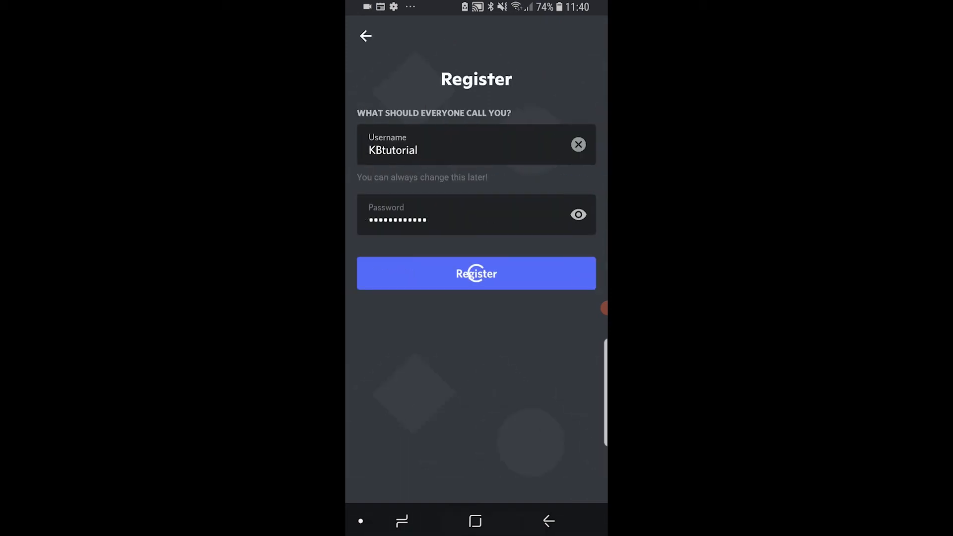
pyautogui.click(476, 274)
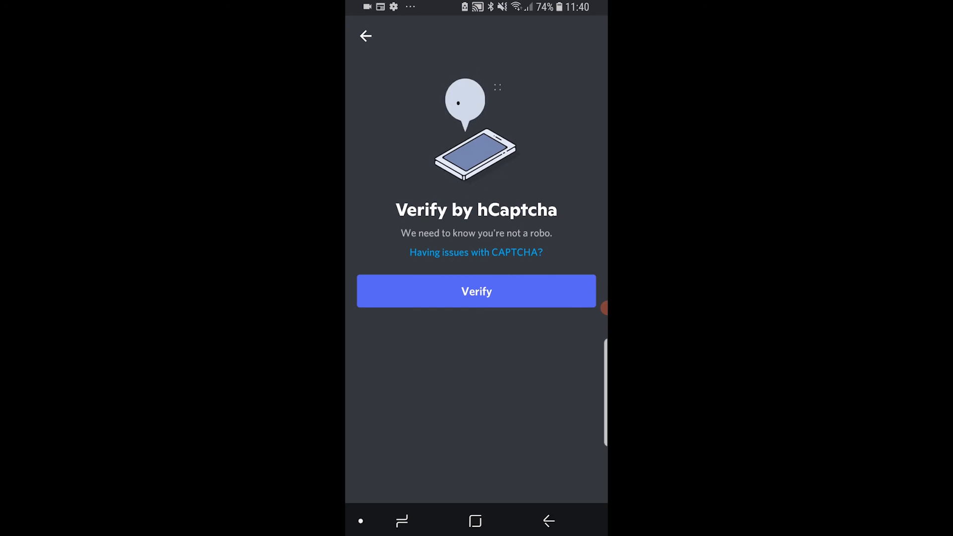
pyautogui.click(476, 292)
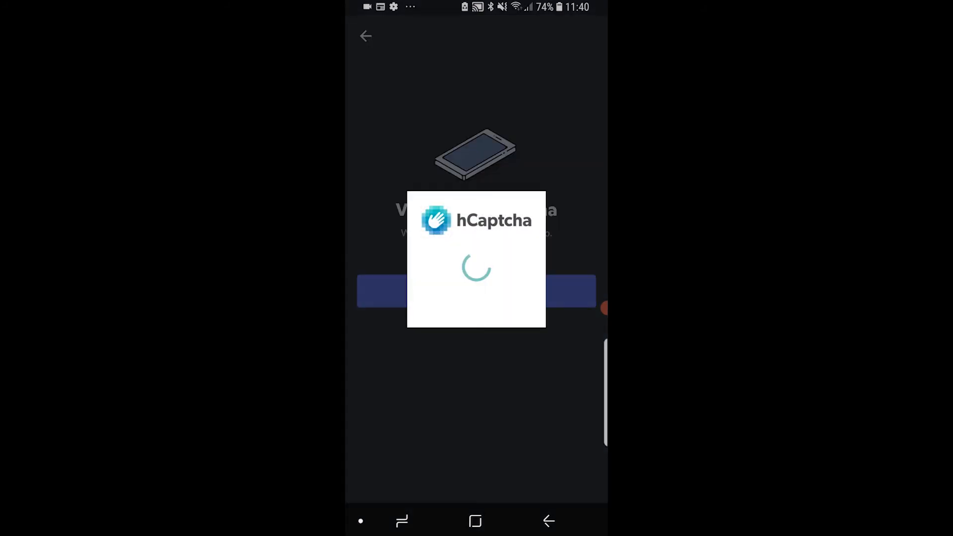